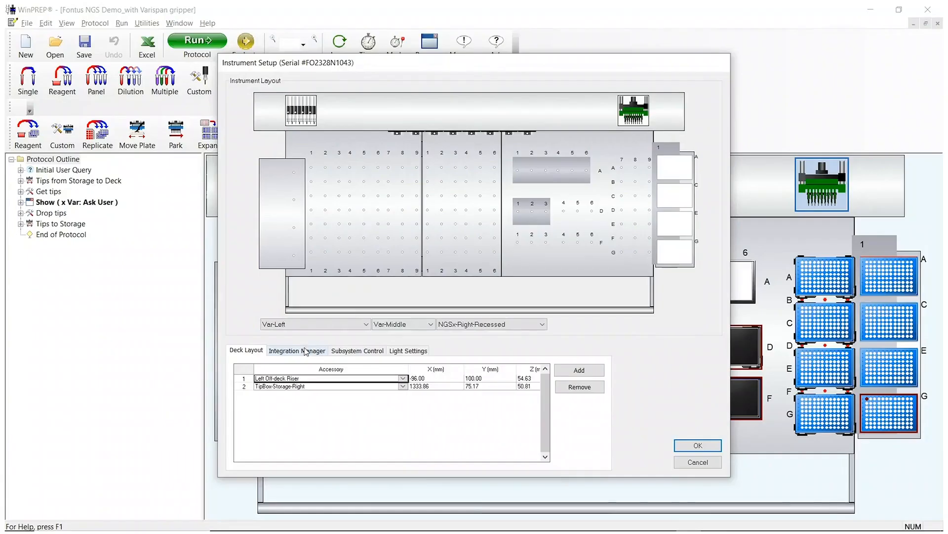
- Add a new VictorNivo entry to the Integration Manager's integrated devices list
click(297, 350)
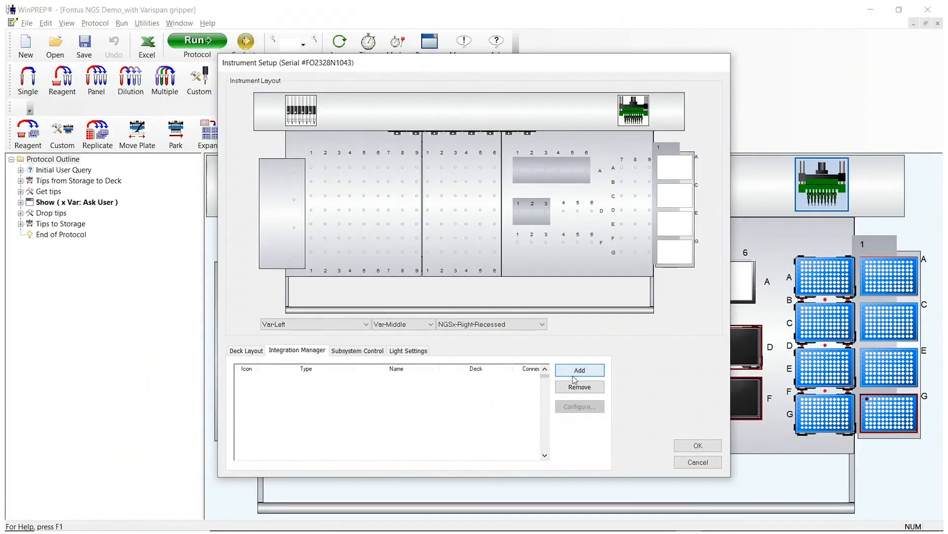
click(579, 369)
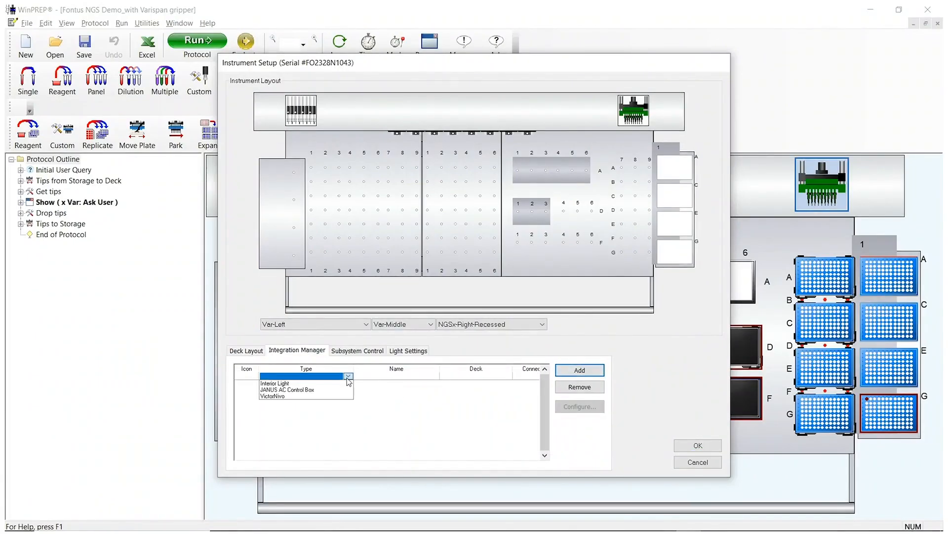
click(272, 400)
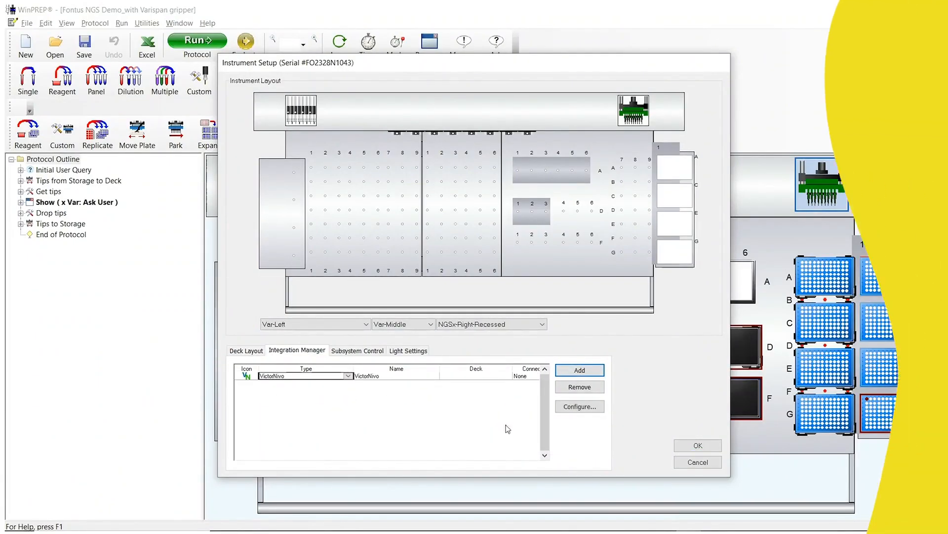